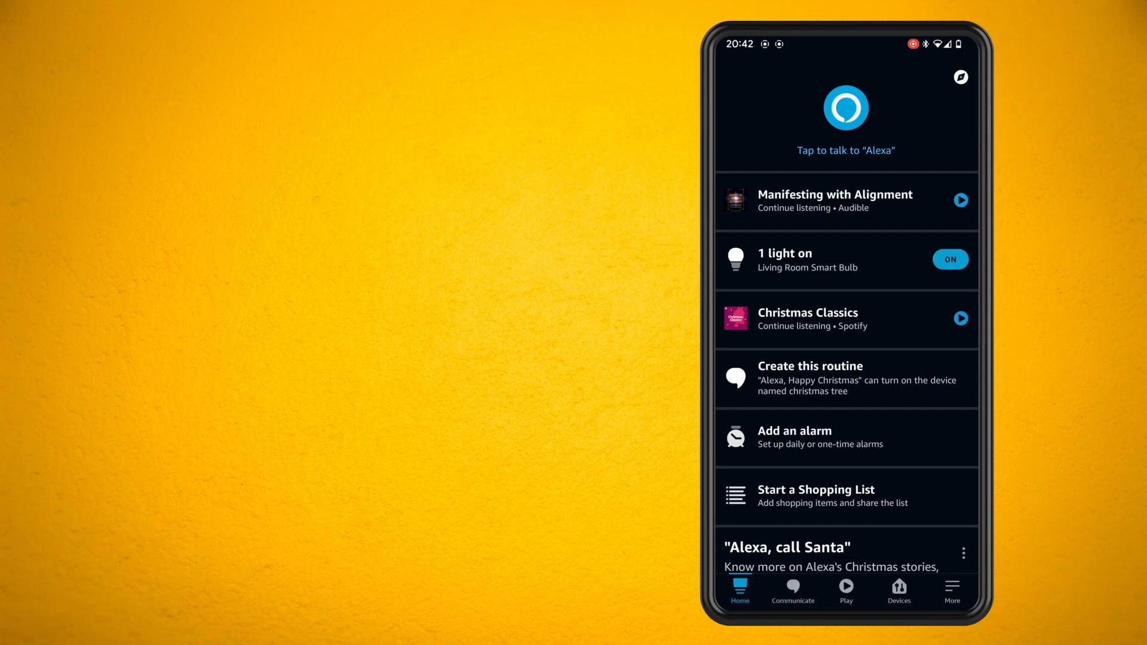
Go from the home screen to the main Settings list with account, device and notification options
click(952, 590)
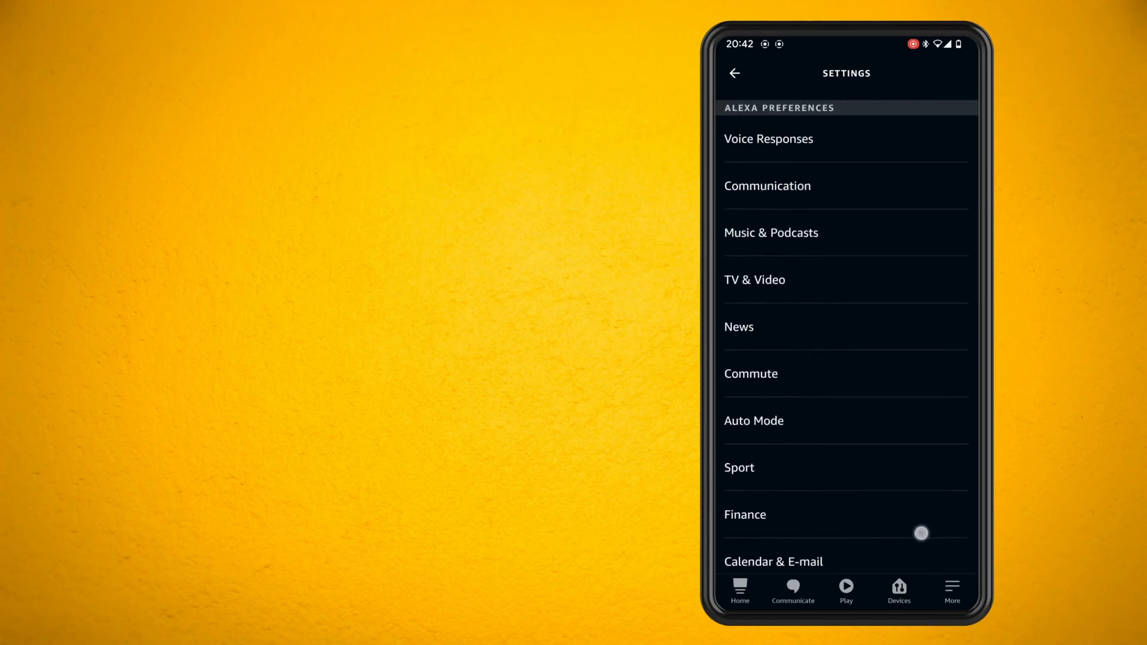
scroll(up, 3)
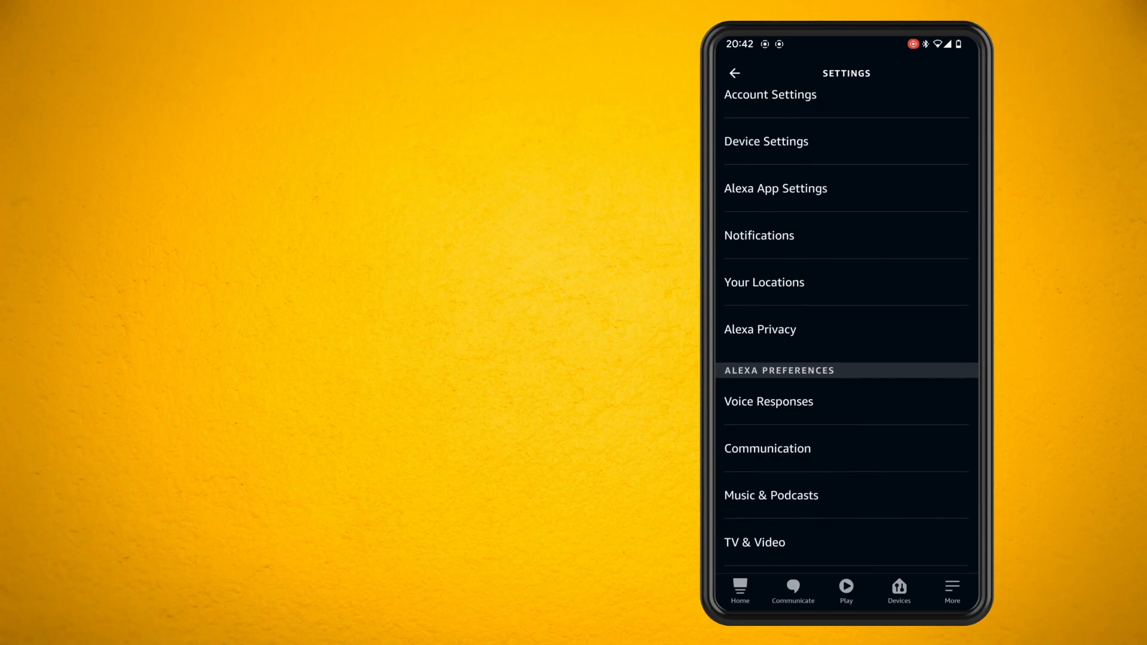
Open Notifications and then the Amazon Shopping notification preferences
click(758, 236)
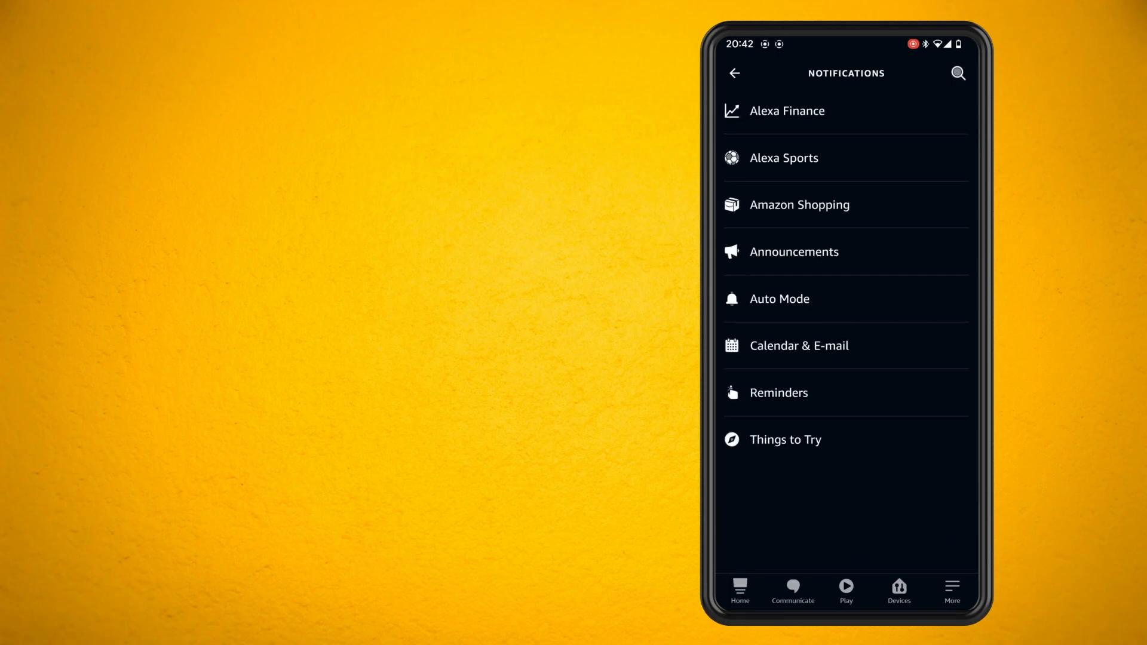
click(799, 204)
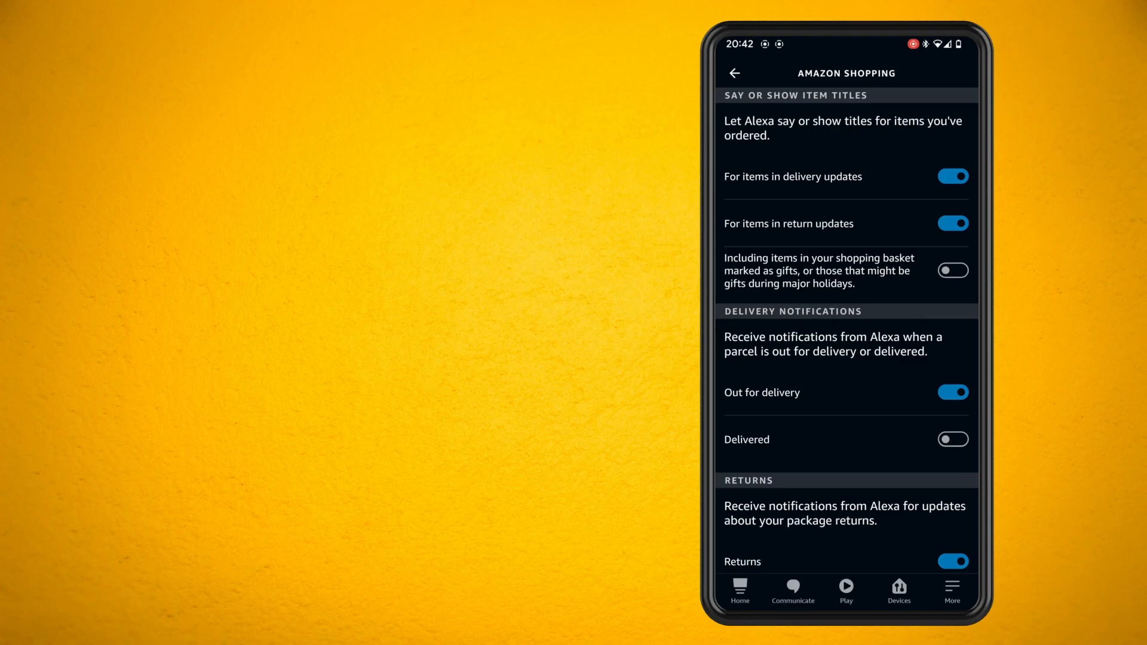
scroll(down, 3)
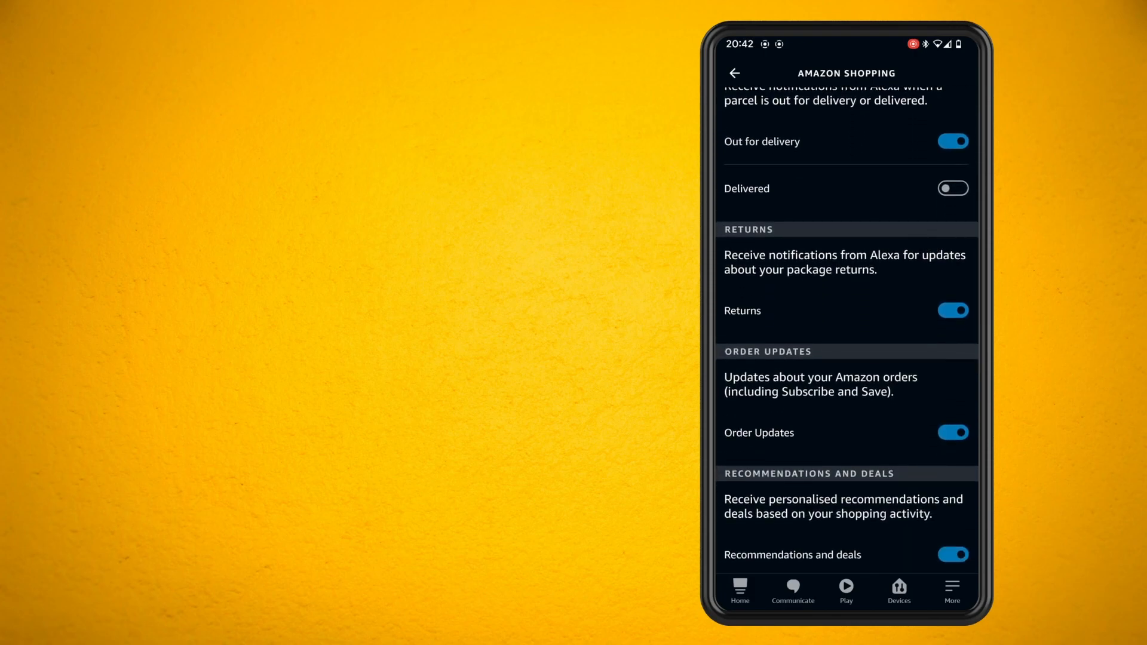
scroll(down, 3)
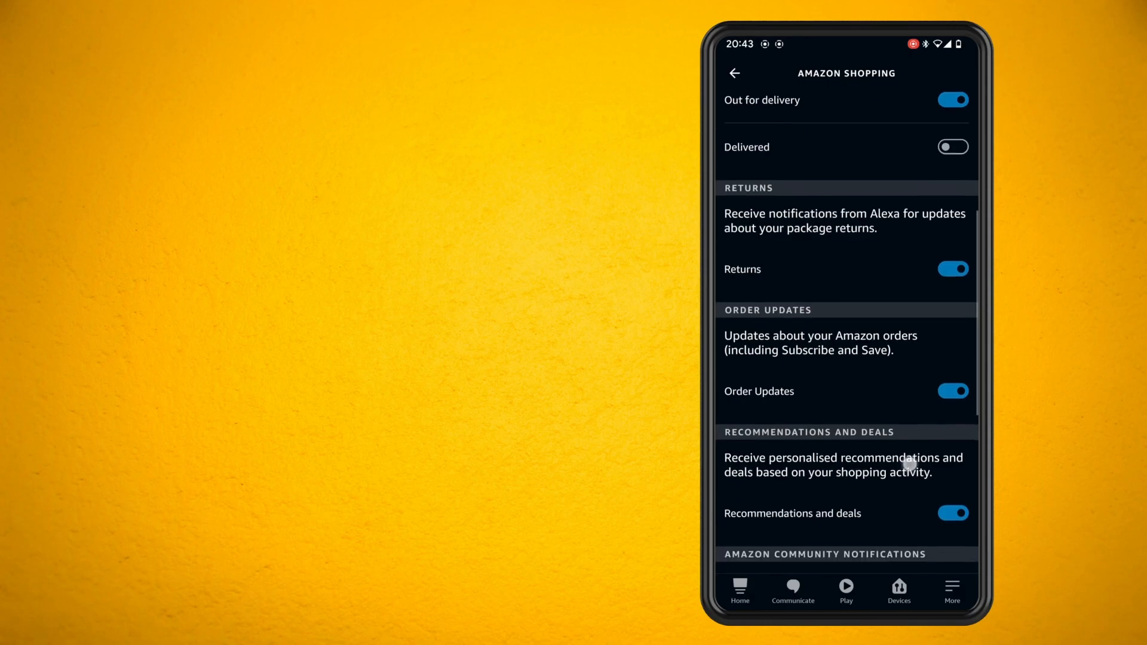
scroll(down, 3)
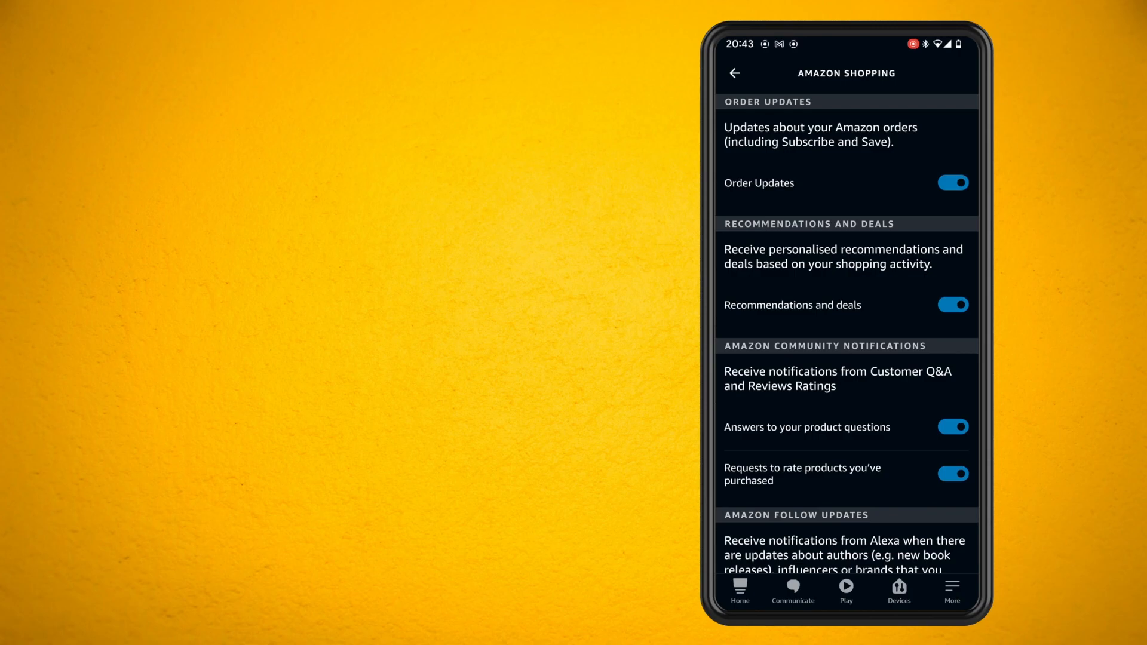
scroll(up, 3)
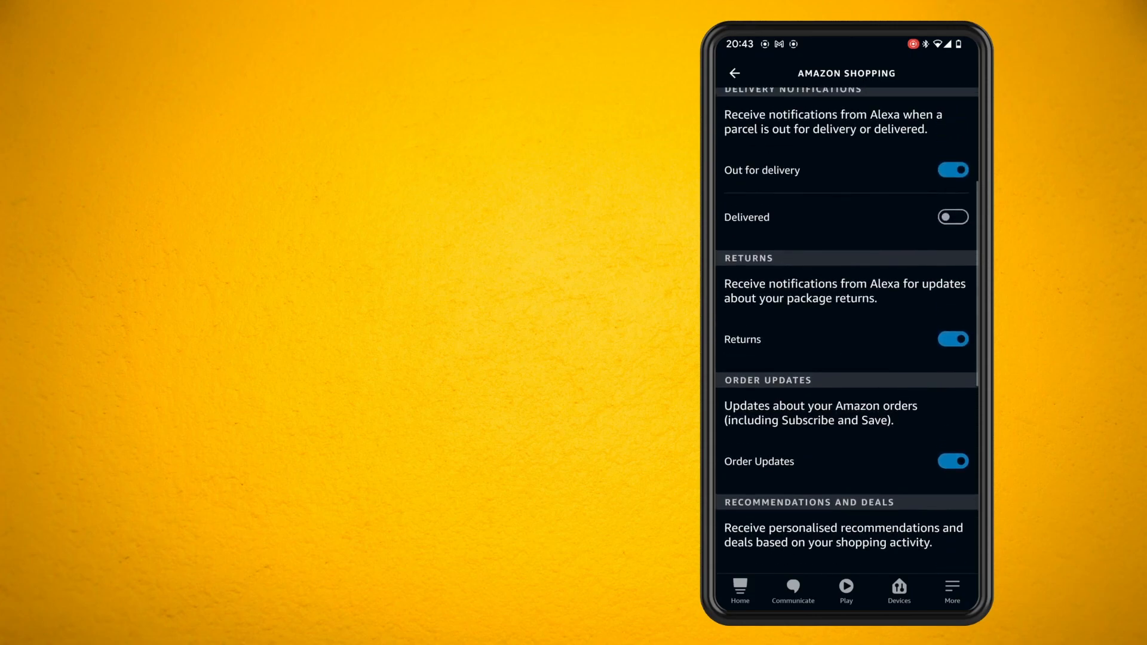
Switch off the out-for-delivery toggle and item titles in return updates
click(952, 461)
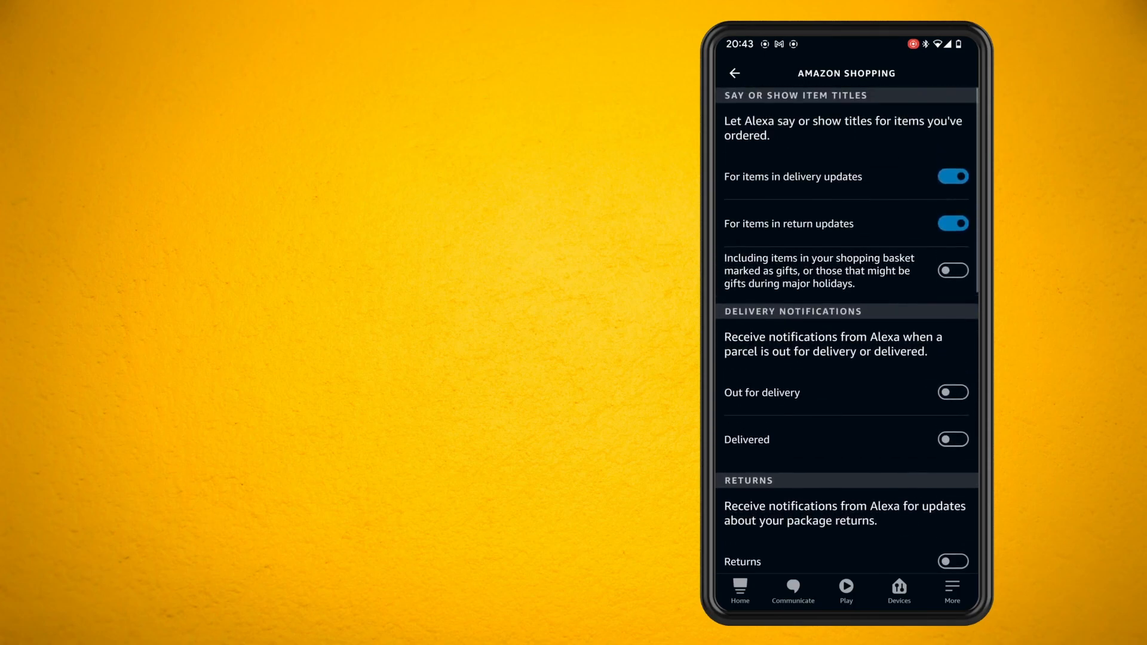
click(952, 224)
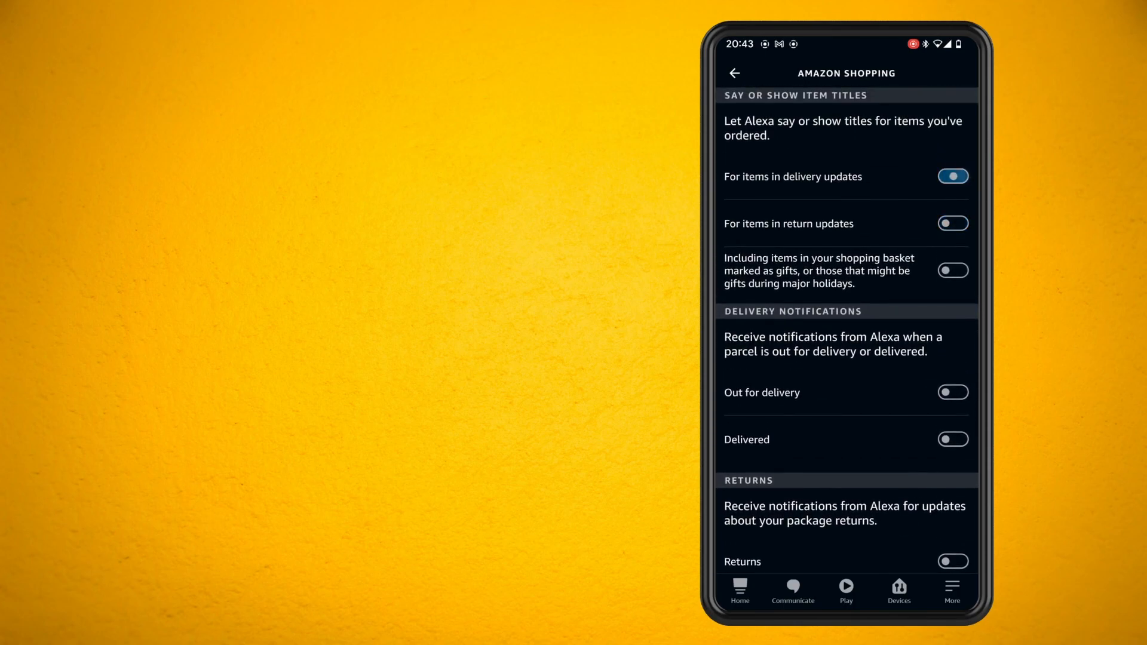
scroll(down, 3)
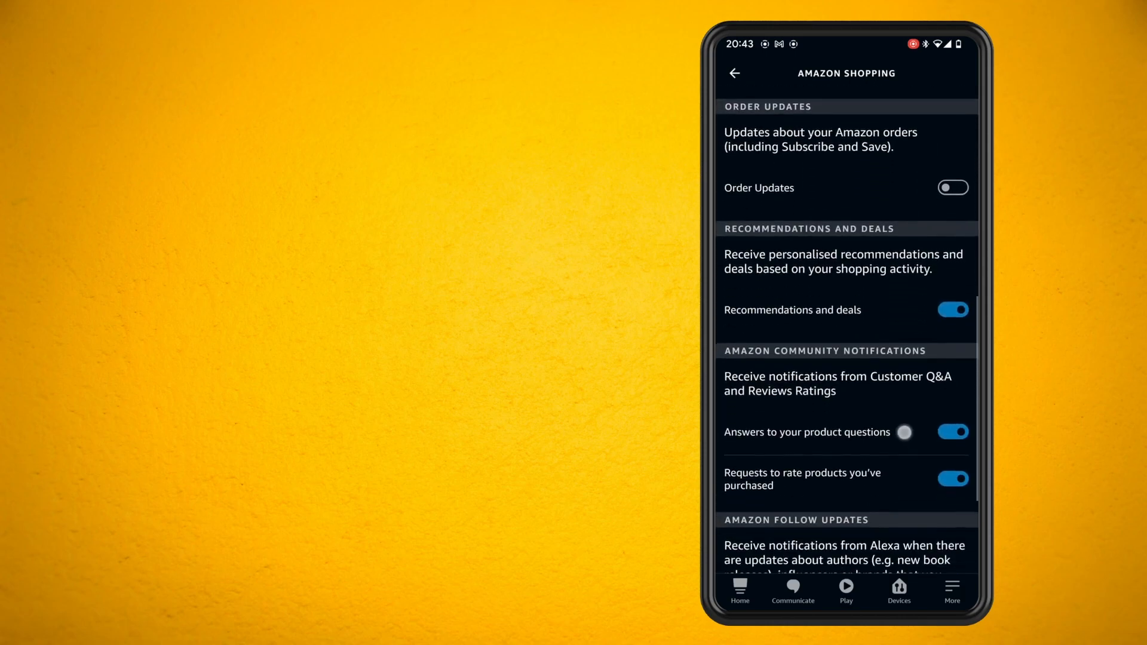